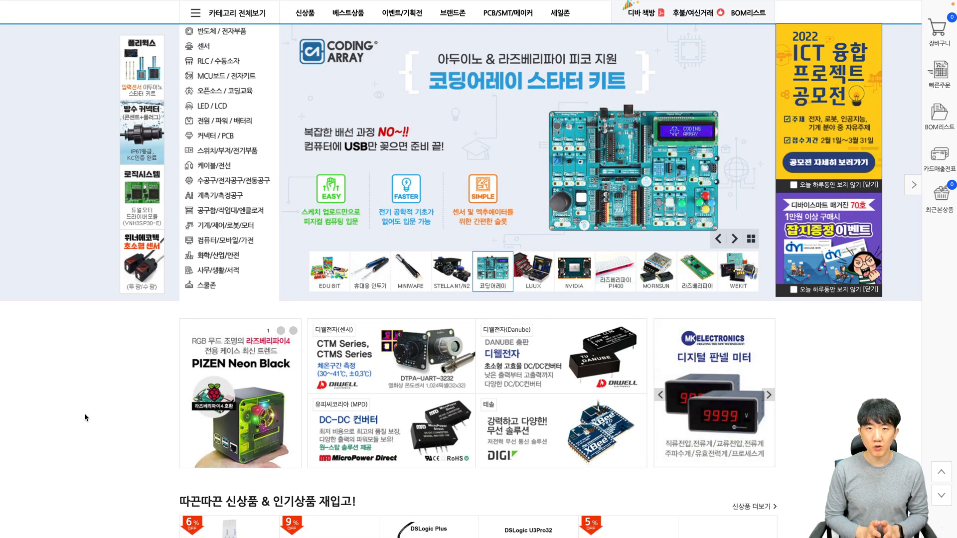
pyautogui.click(533, 270)
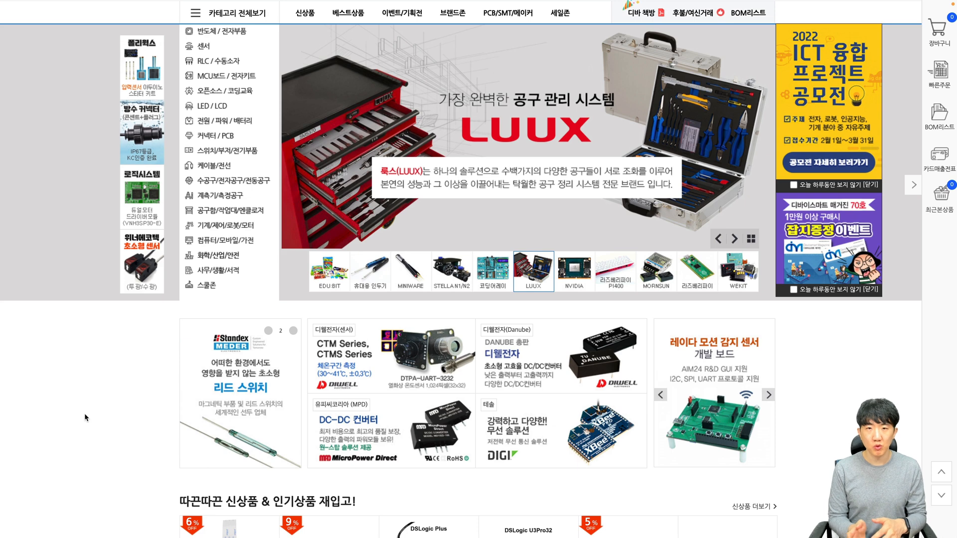
pyautogui.click(574, 271)
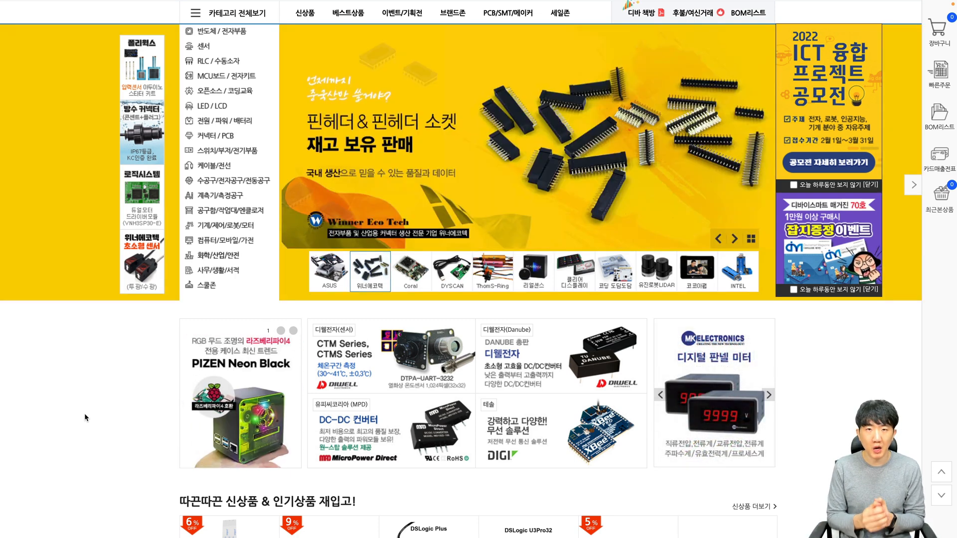
pyautogui.click(411, 271)
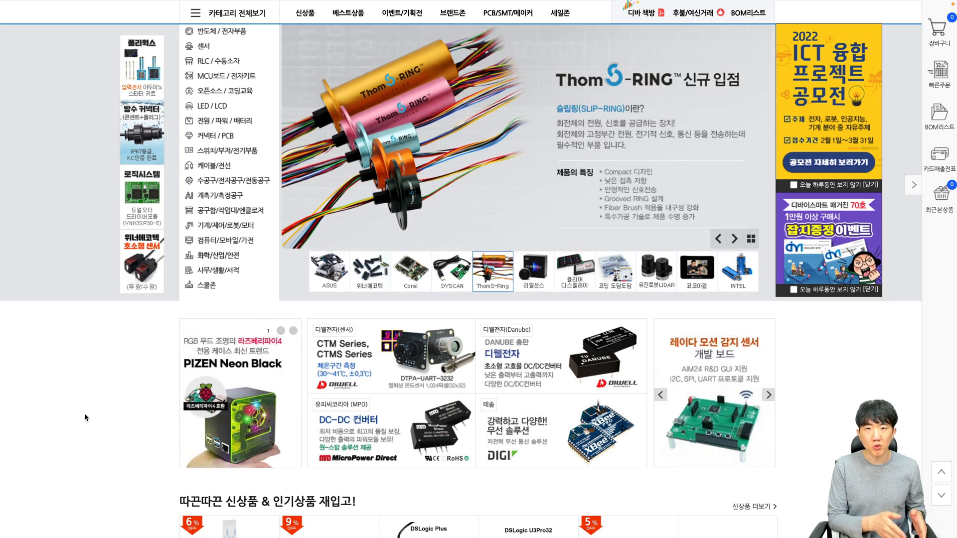
pyautogui.click(533, 270)
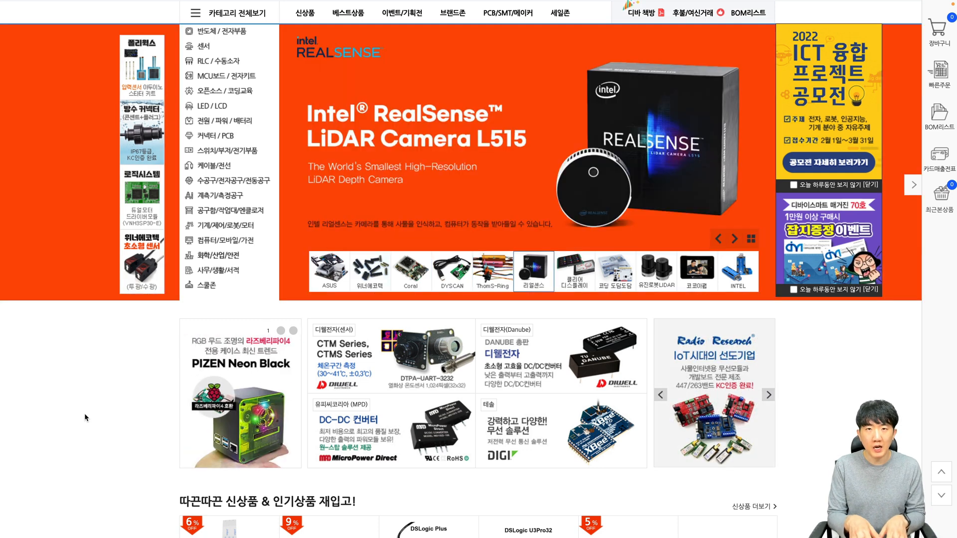